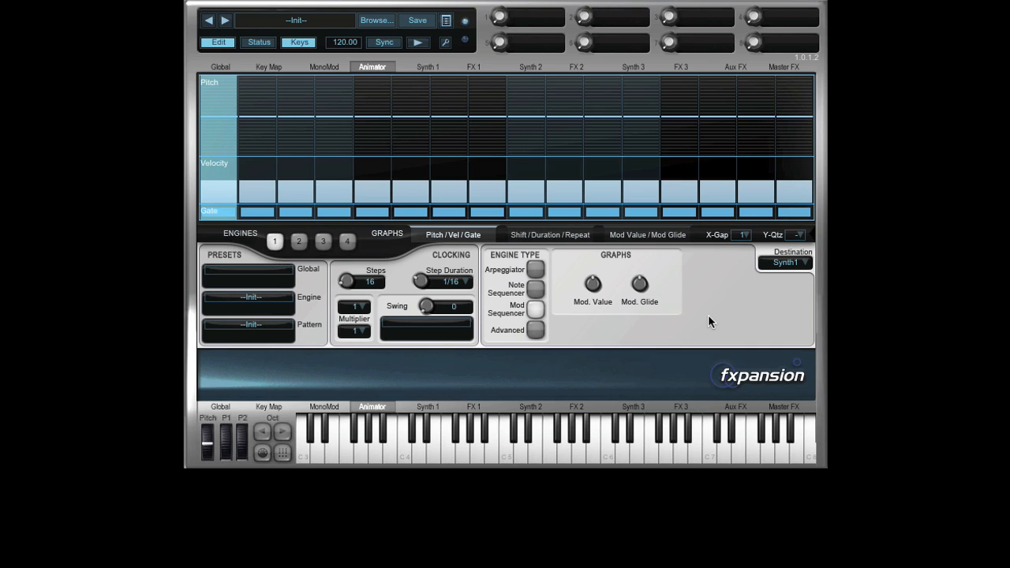
{"action": "mouse_move", "coordinate": [440, 49]}
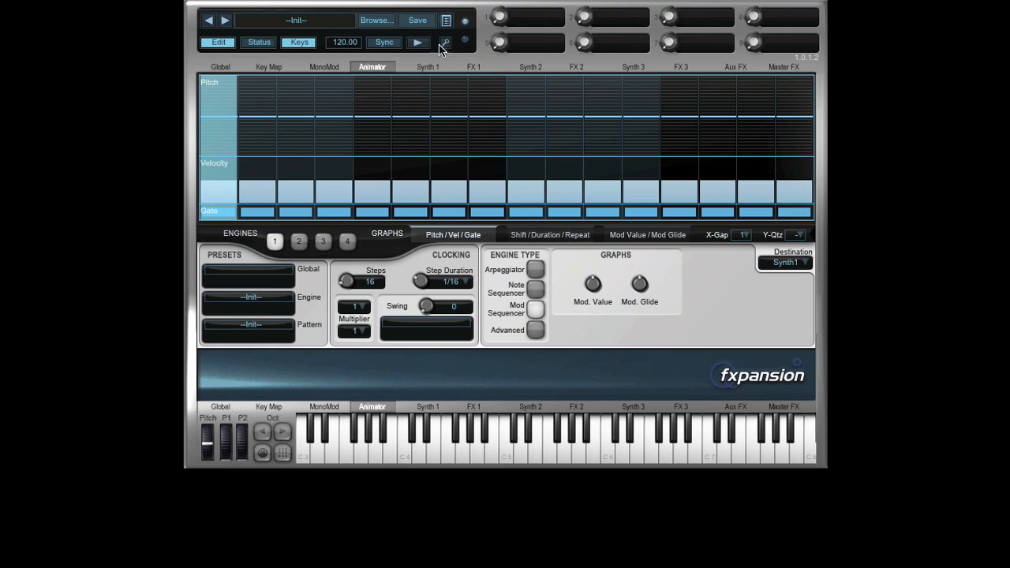
{"action": "mouse_move", "coordinate": [416, 52]}
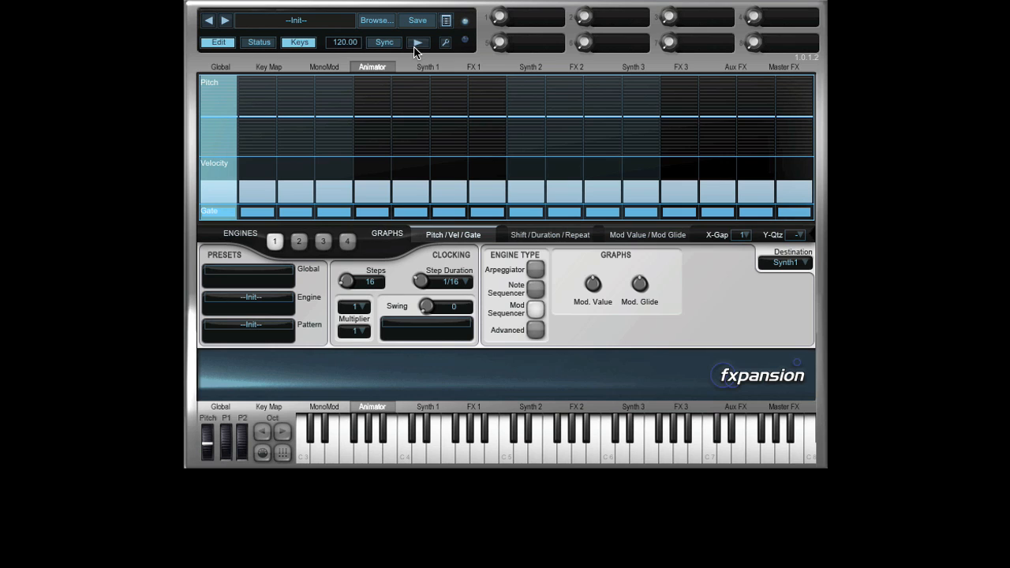
Bring up the Animator preset browser from the Fuser header.
{"action": "left_click", "coordinate": [376, 19]}
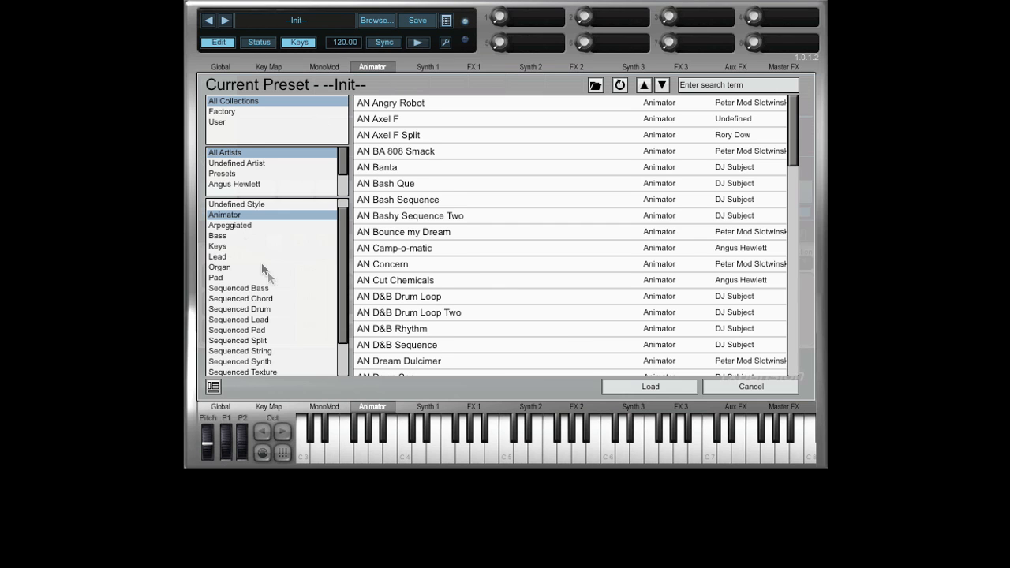
{"action": "mouse_move", "coordinate": [322, 240]}
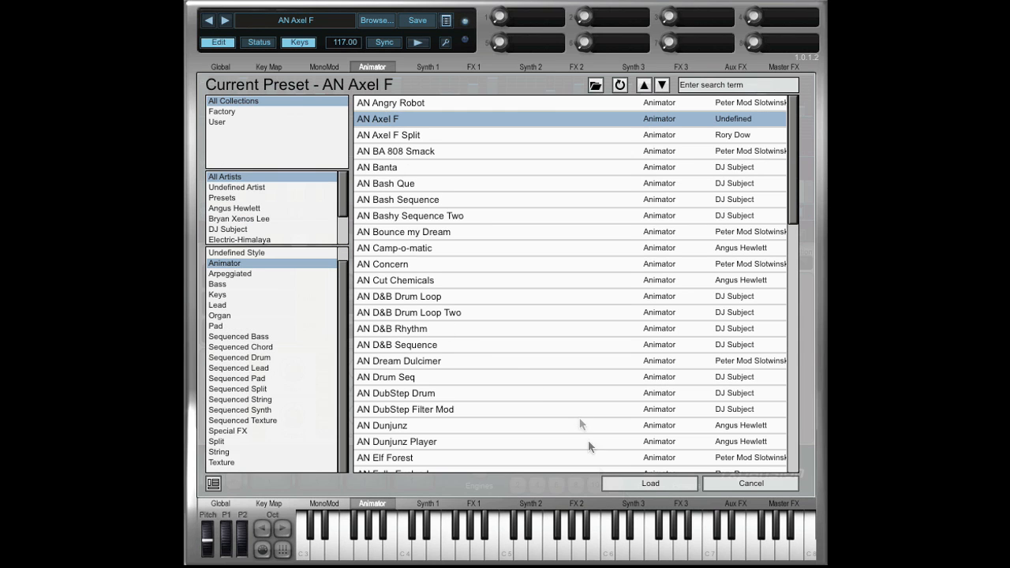
Load AN Axel F and start its 64-step pattern from the transport.
{"action": "left_click", "coordinate": [648, 483]}
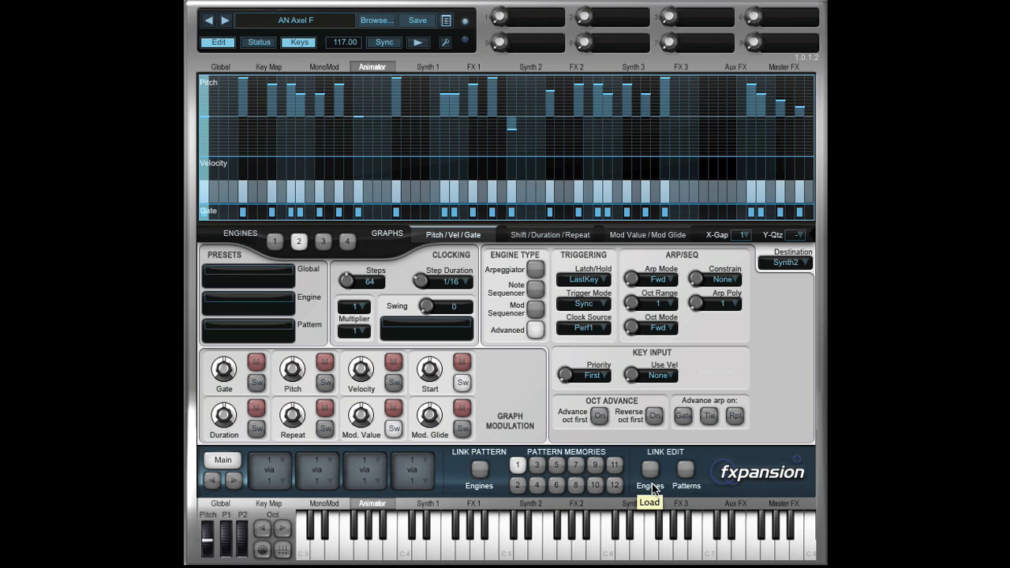
{"action": "mouse_move", "coordinate": [419, 44]}
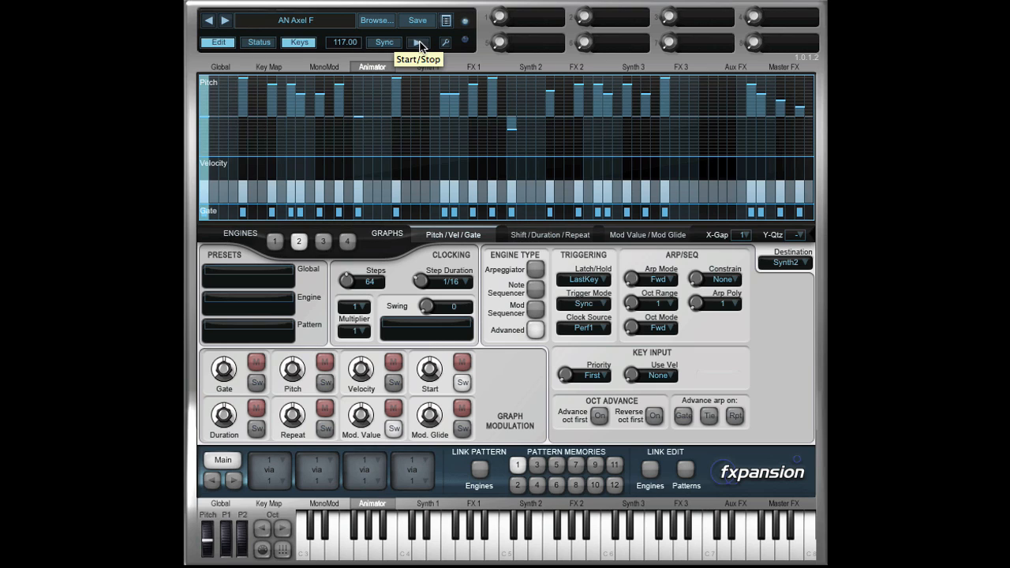
{"action": "left_click", "coordinate": [420, 43]}
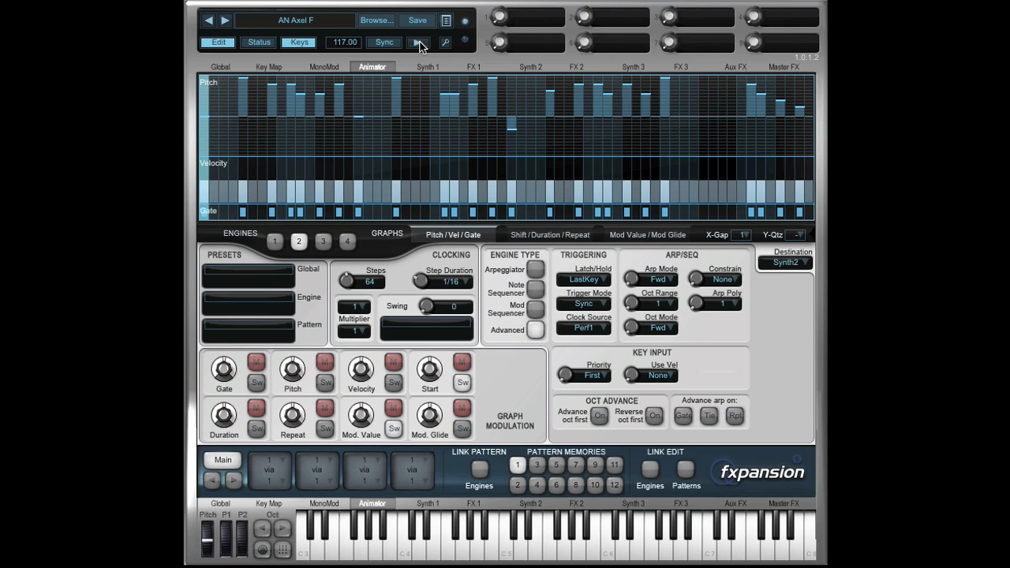
Load and play AN Wavetableish Sequence, then return to the browser for AN Fully Evolved.
{"action": "left_click", "coordinate": [375, 19]}
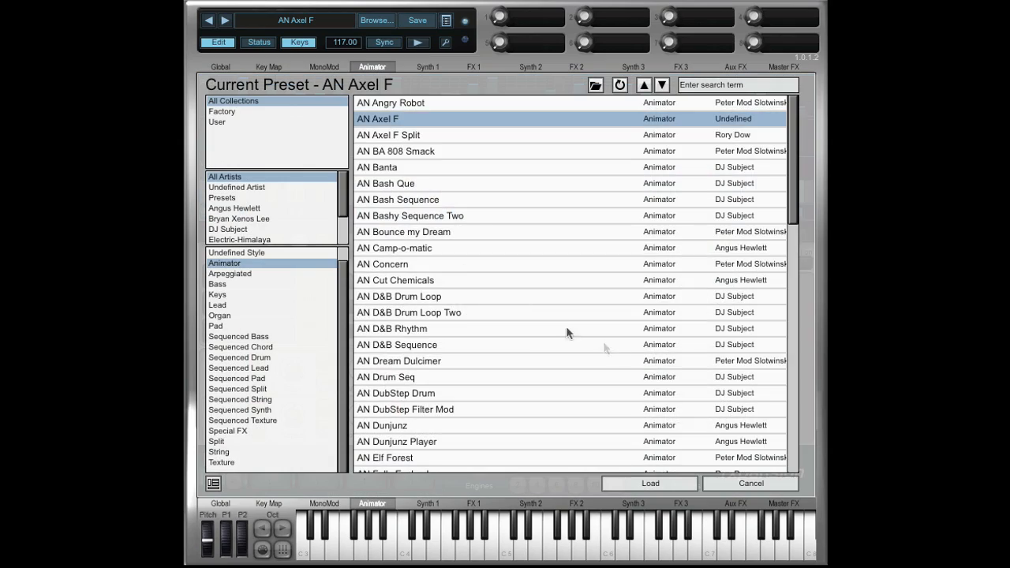
{"action": "scroll", "scroll_direction": "down", "scroll_amount": 3}
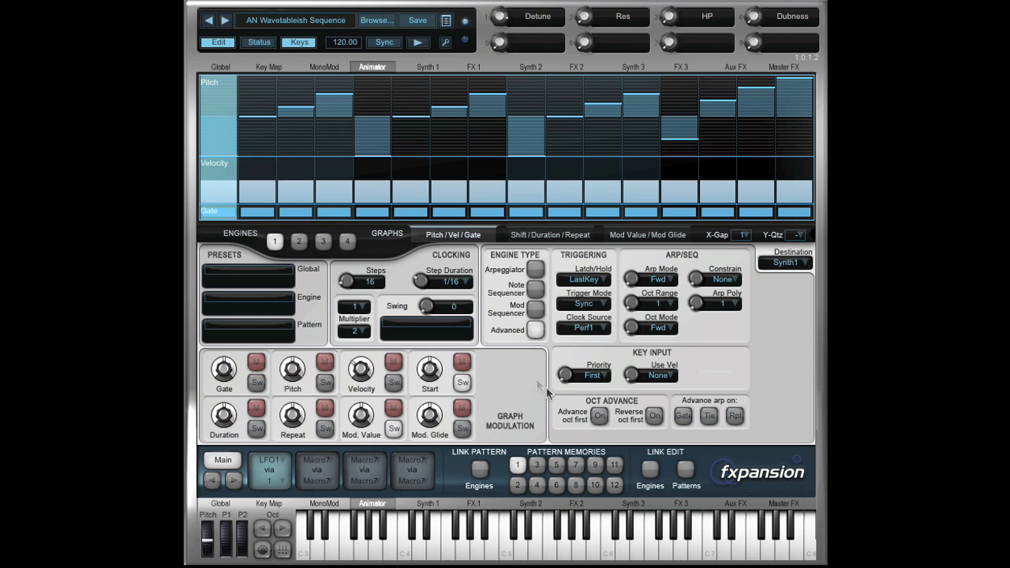
{"action": "mouse_move", "coordinate": [521, 356]}
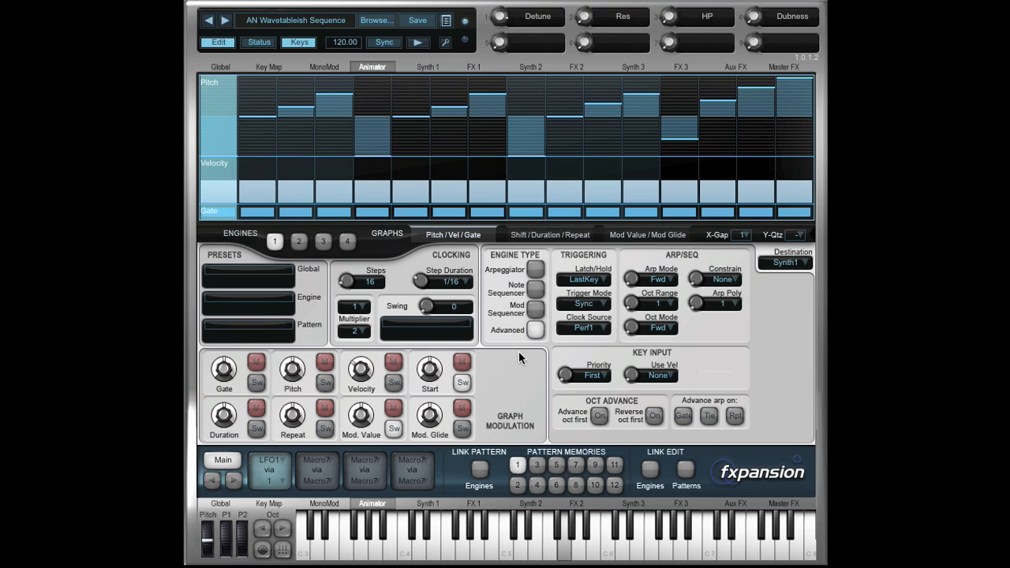
{"action": "mouse_move", "coordinate": [518, 354]}
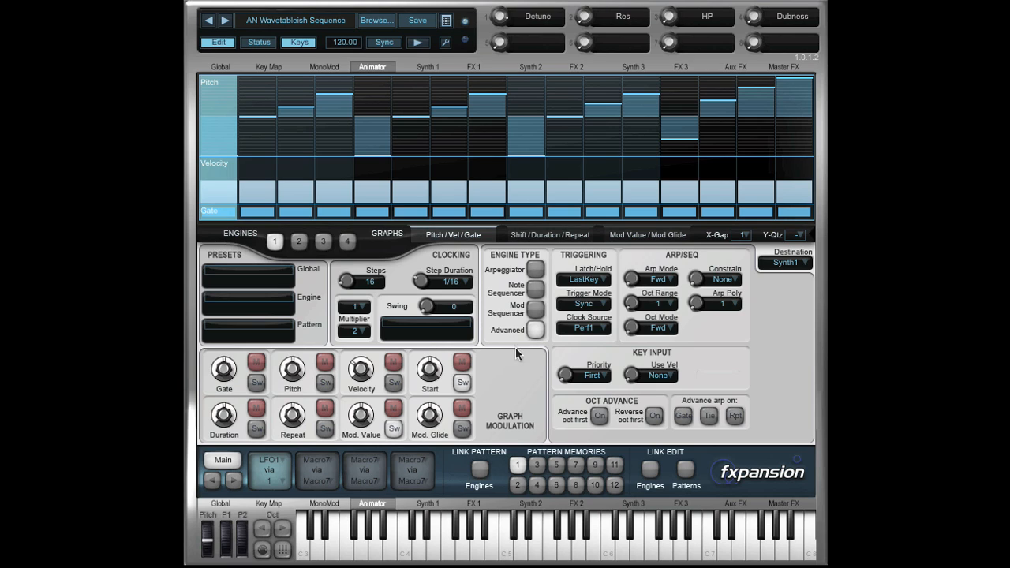
{"action": "mouse_move", "coordinate": [420, 43]}
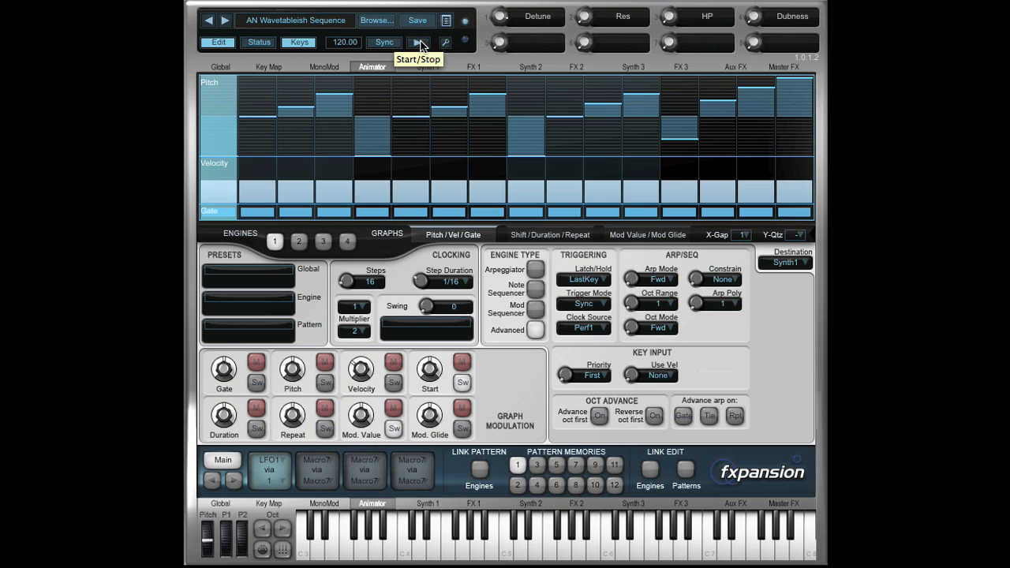
{"action": "left_click", "coordinate": [420, 41]}
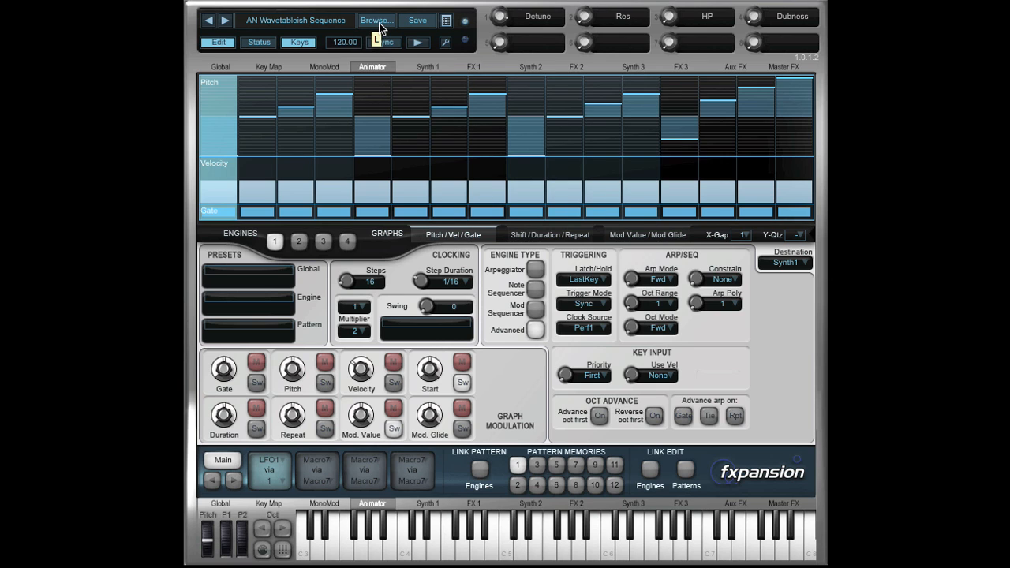
{"action": "left_click", "coordinate": [375, 19]}
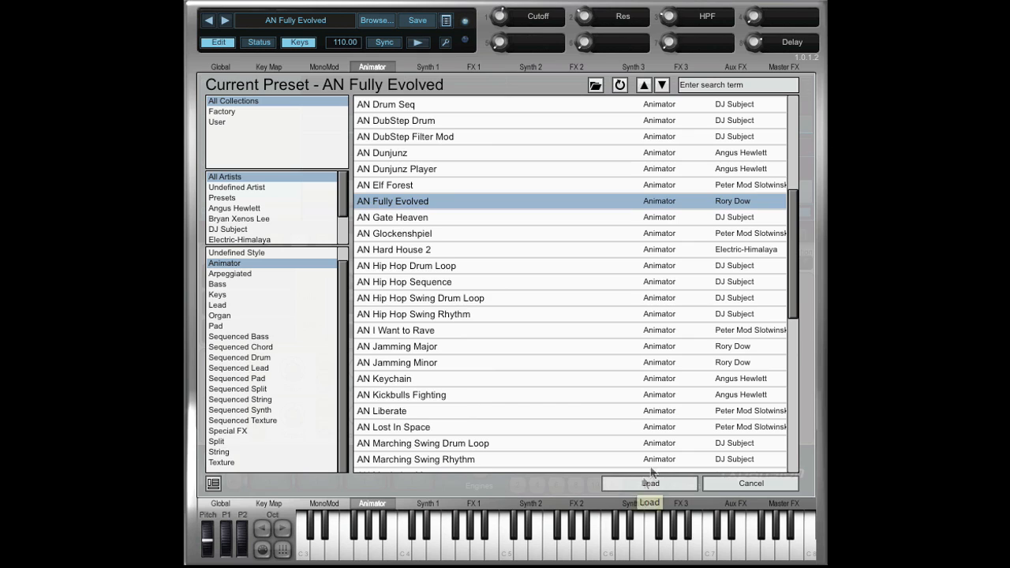
Load and play AN Fully Evolved's 6-step sequence, then load AN Hard House 2.
{"action": "left_click", "coordinate": [650, 483]}
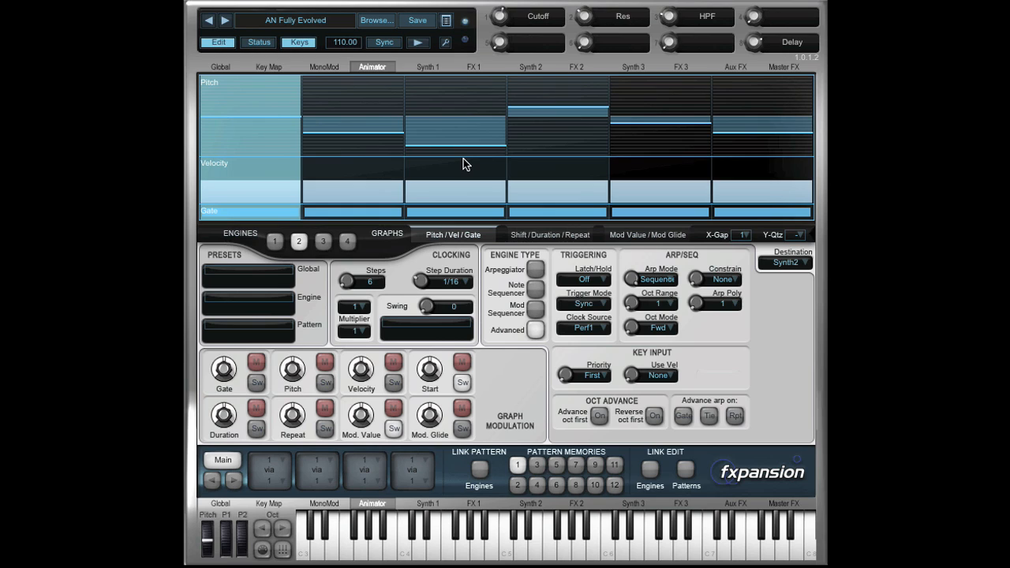
{"action": "mouse_move", "coordinate": [418, 41]}
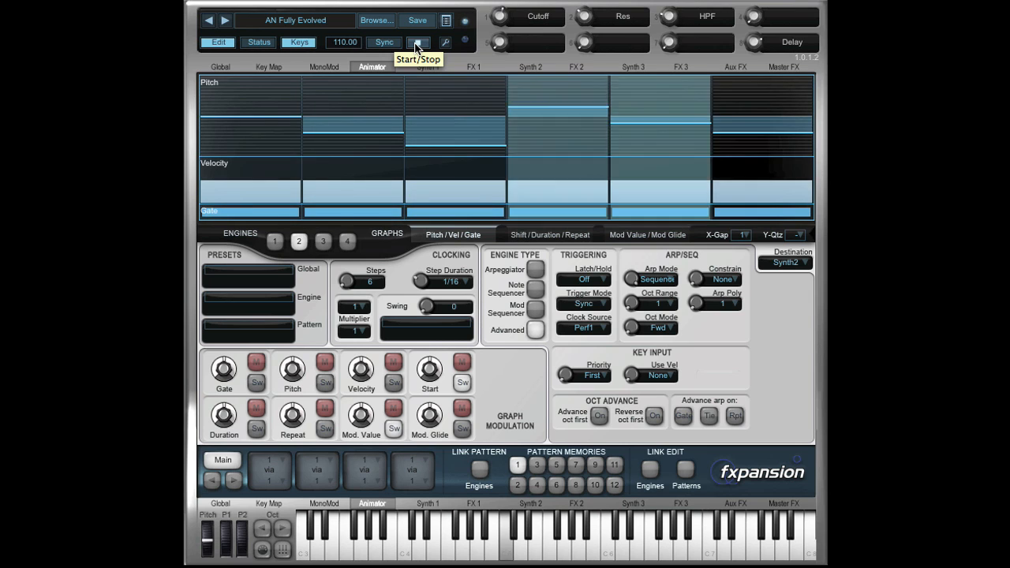
{"action": "left_click", "coordinate": [420, 43]}
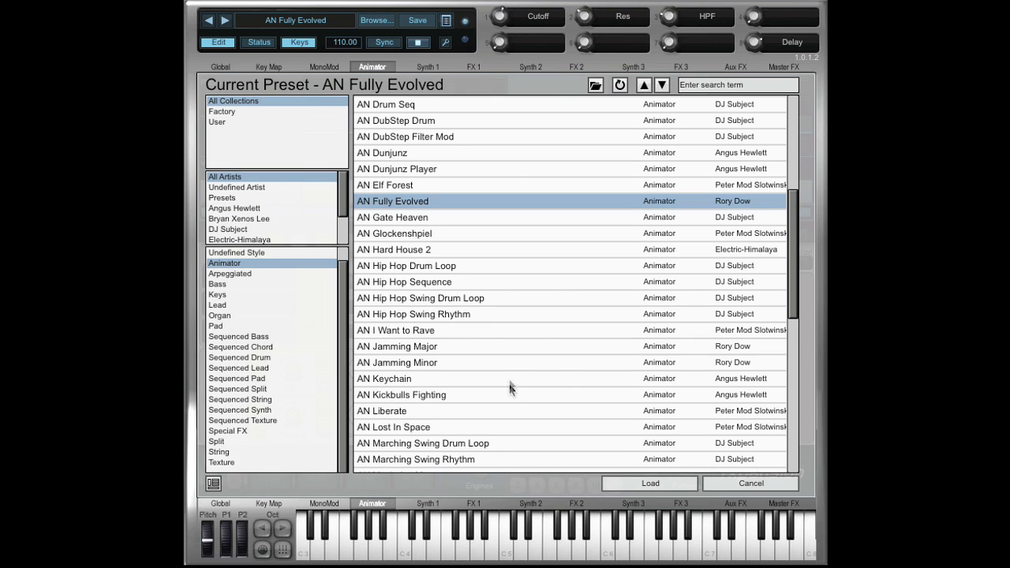
{"action": "mouse_move", "coordinate": [429, 215]}
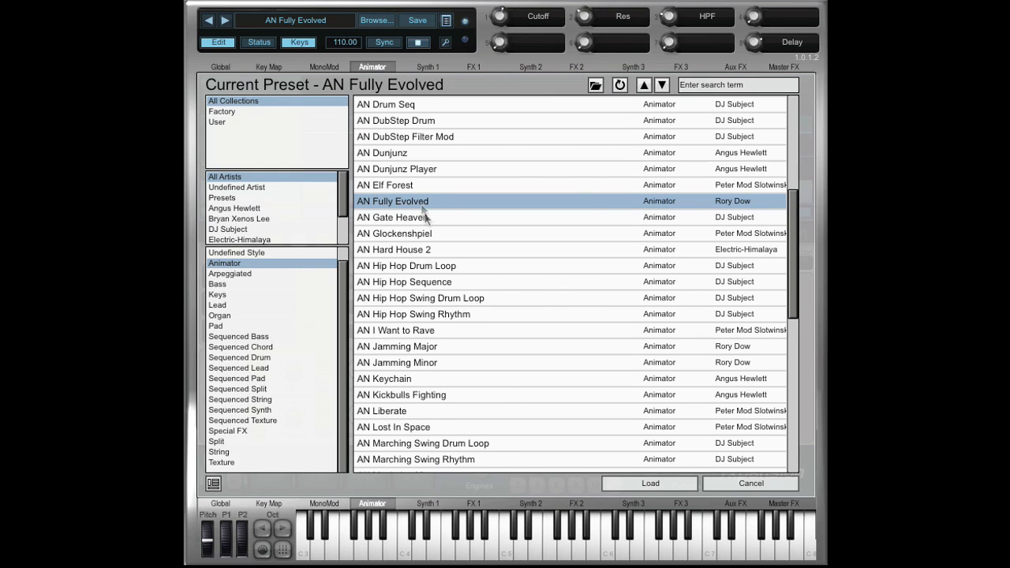
{"action": "double_click", "coordinate": [395, 249]}
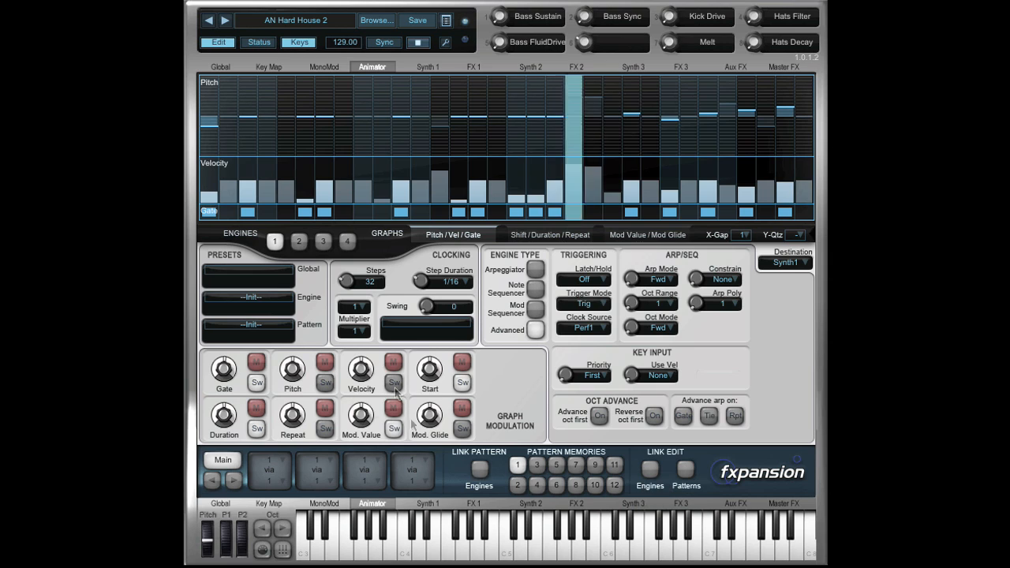
Play AN Hard House 2's 32-step pattern, then return to the preset browser.
{"action": "left_click", "coordinate": [419, 41]}
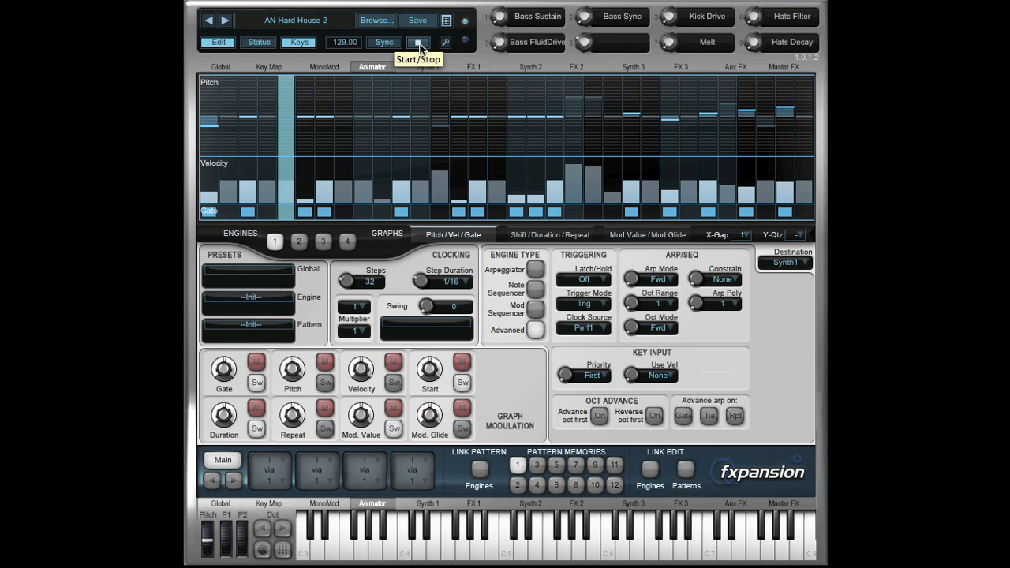
{"action": "left_click", "coordinate": [420, 41]}
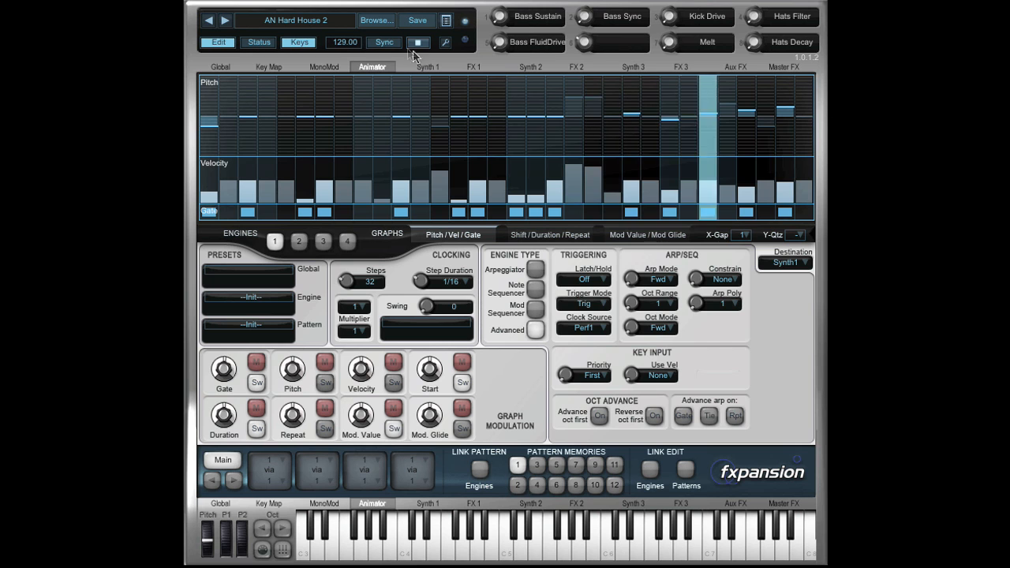
{"action": "left_click", "coordinate": [376, 19]}
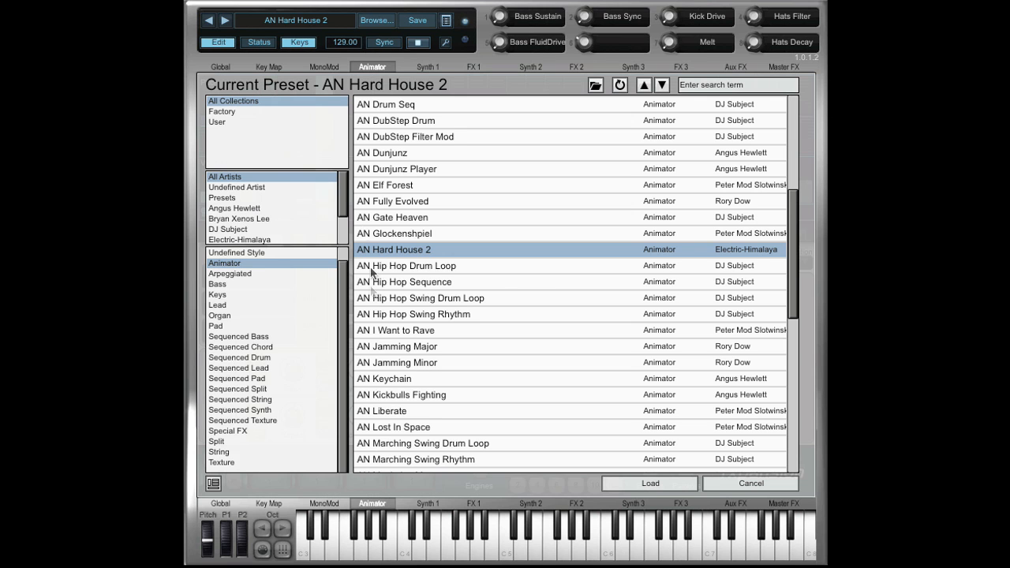